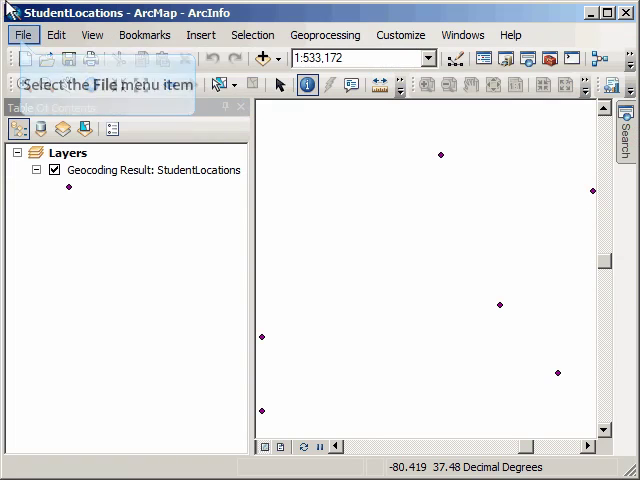
Browse ArcGIS Online data to add the USA Zip Code Boundaries layer.
left_click(22, 34)
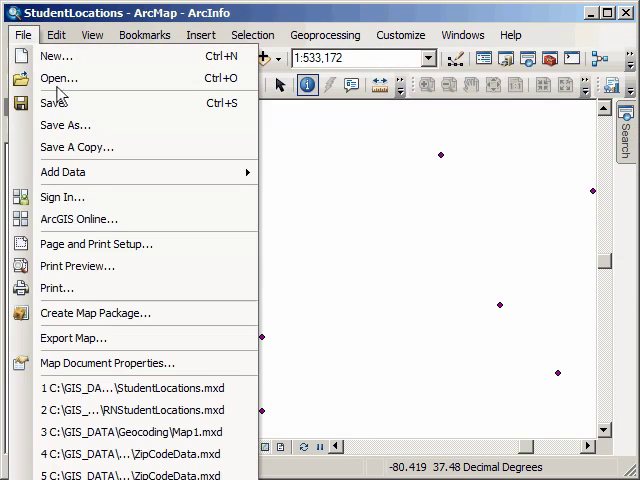
mouse_move(62, 172)
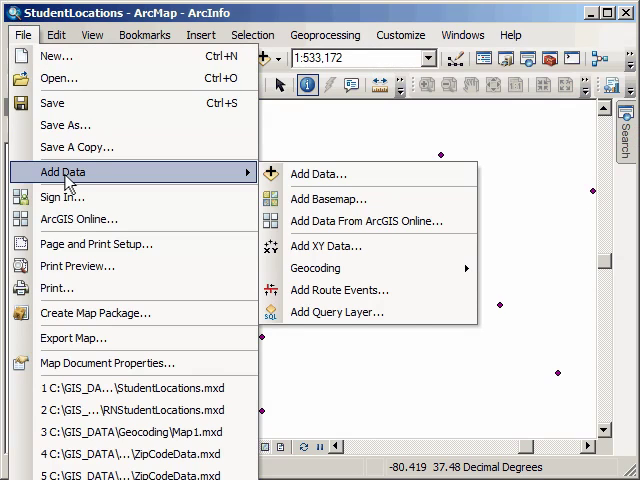
mouse_move(366, 220)
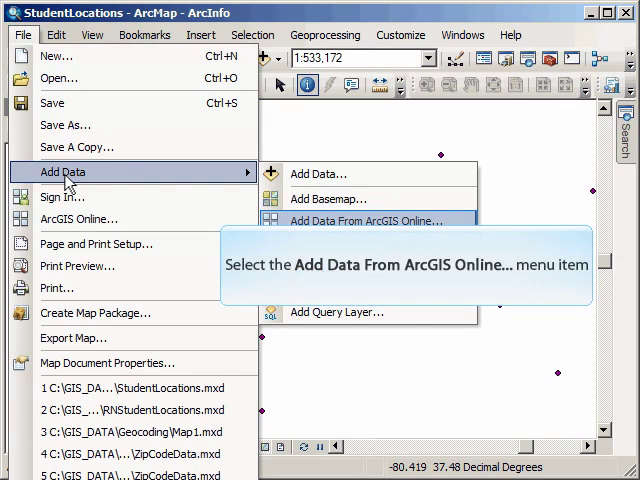
left_click(362, 220)
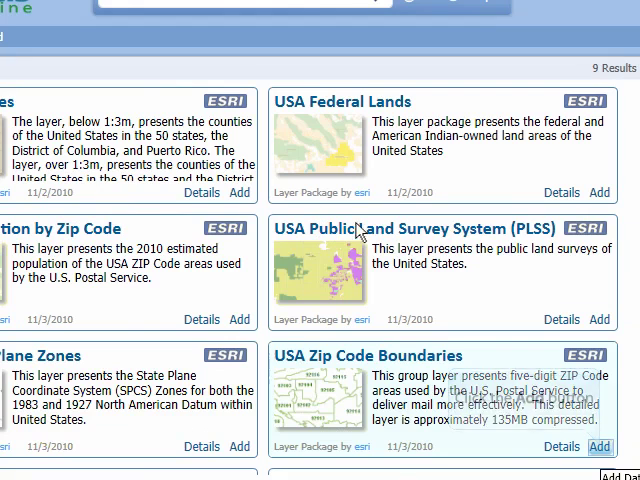
mouse_move(604, 446)
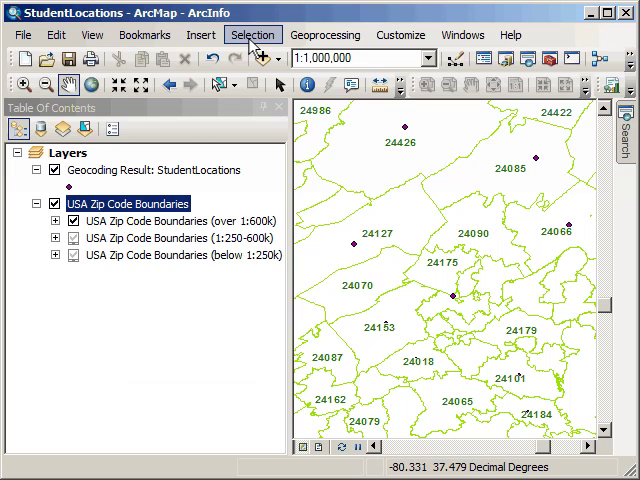
Select by location the over-1:600k zip boundaries that completely contain StudentLocations points.
left_click(252, 34)
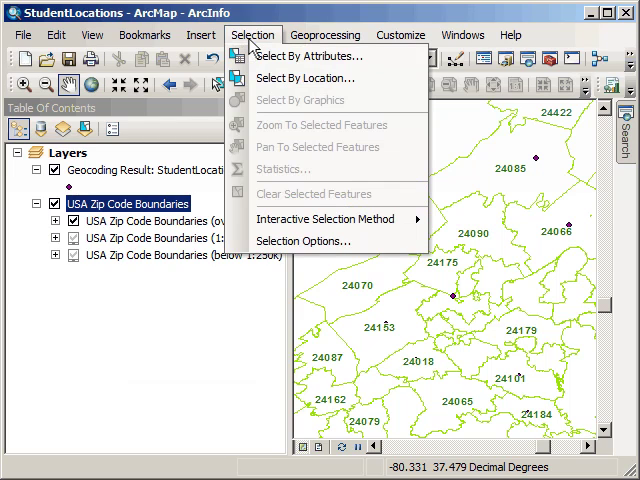
mouse_move(306, 78)
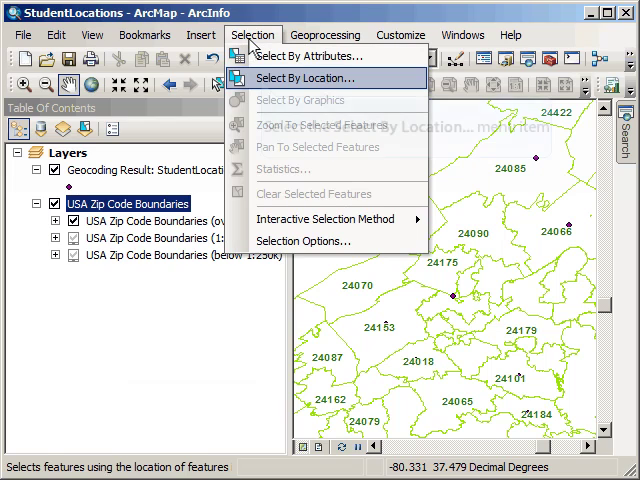
mouse_move(308, 78)
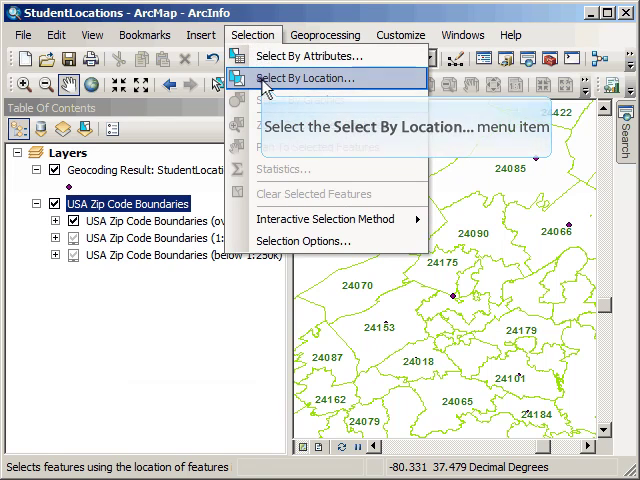
left_click(312, 78)
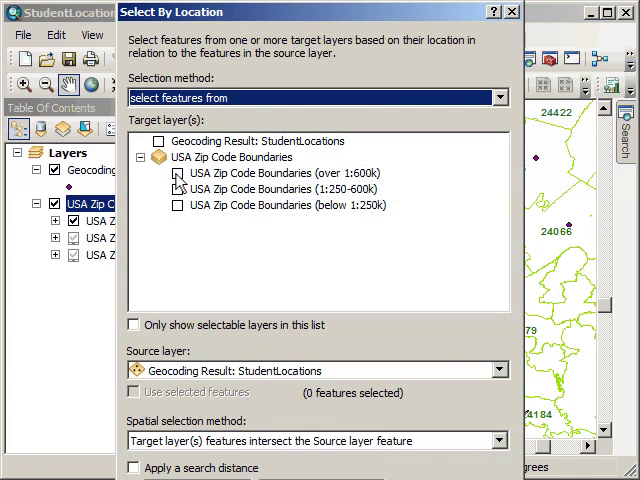
left_click(180, 172)
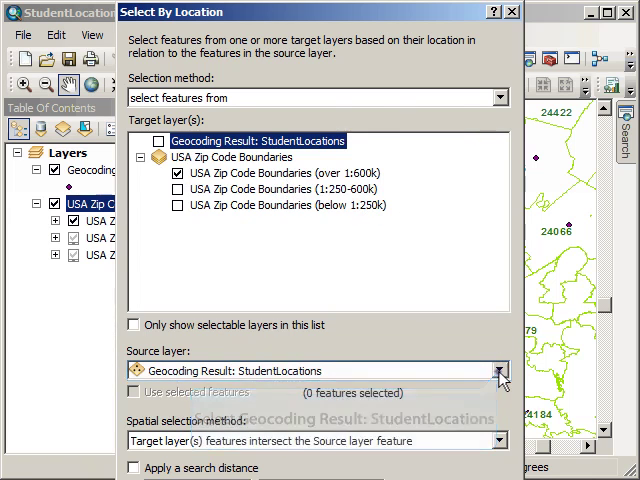
left_click(500, 372)
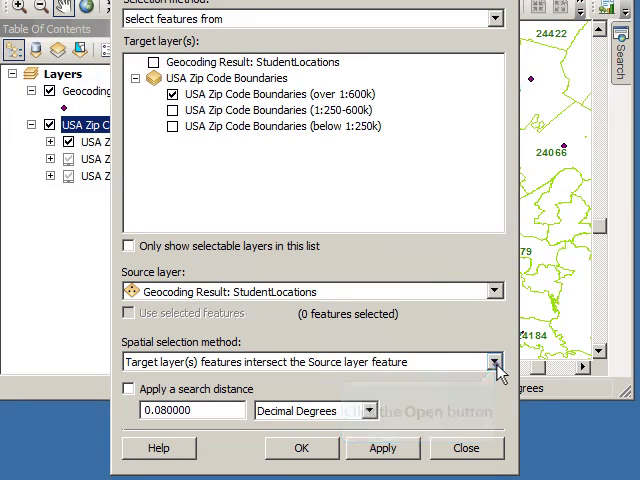
left_click(496, 360)
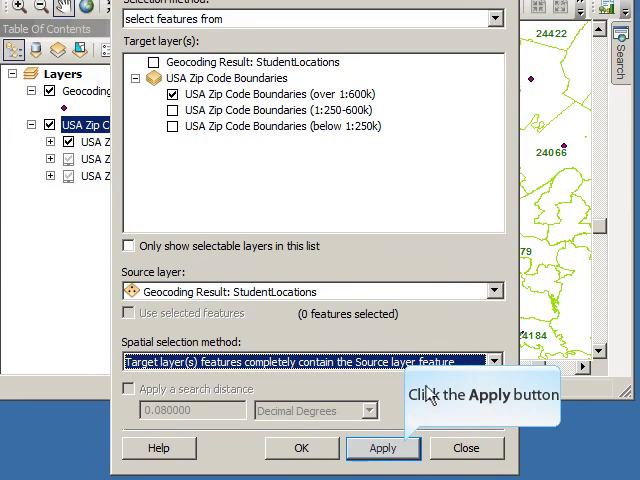
left_click(382, 448)
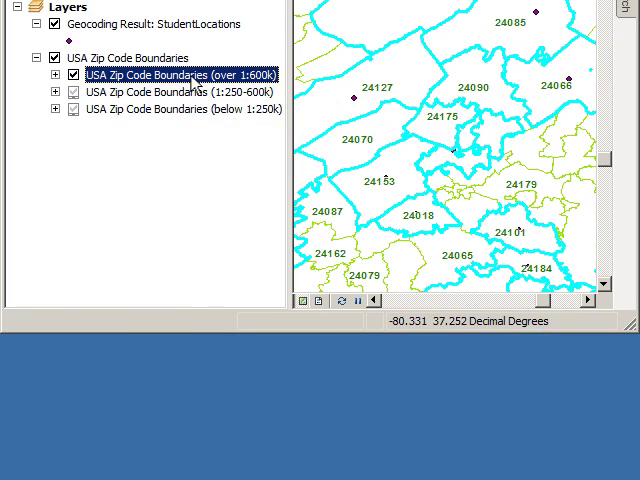
Export the selected zip polygons as StudentZipCodes and add it to the map.
right_click(150, 74)
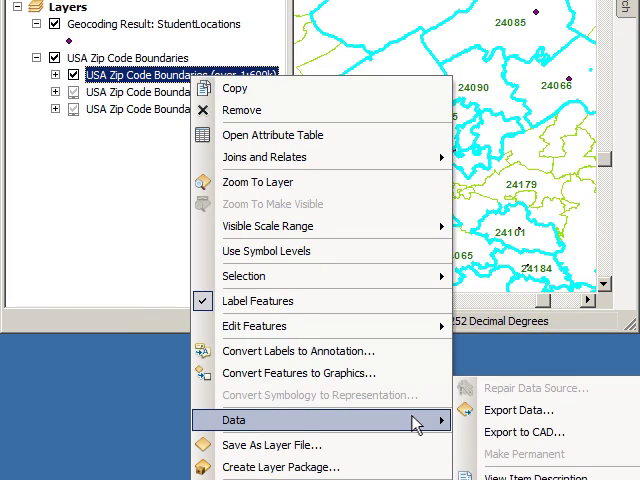
mouse_move(520, 410)
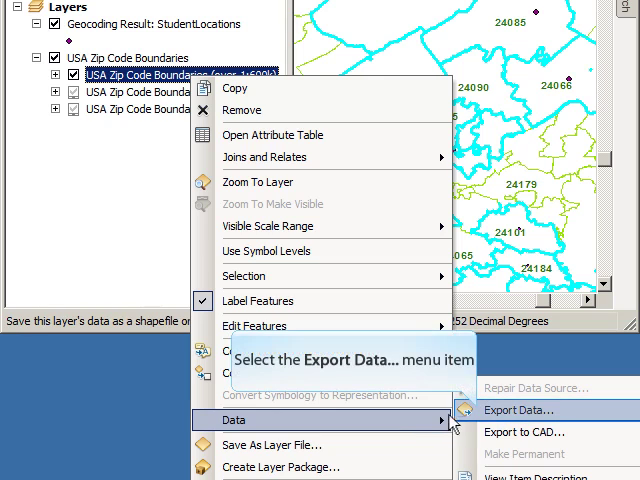
left_click(520, 410)
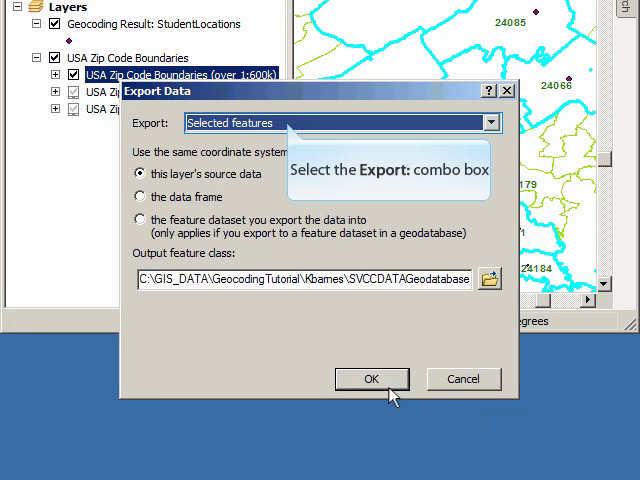
left_click(488, 122)
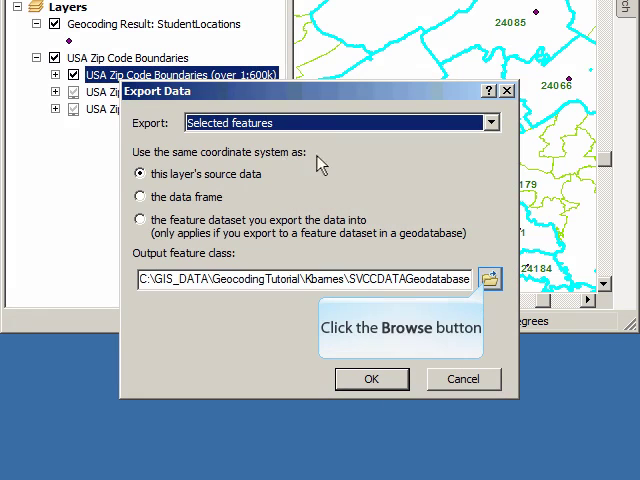
left_click(488, 280)
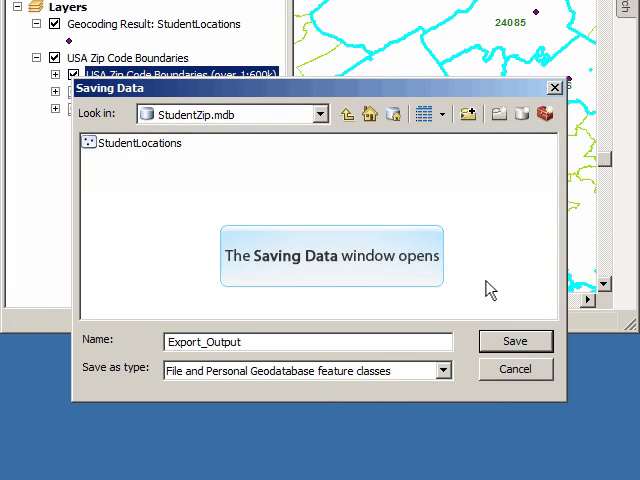
type("StudentZipCodes")
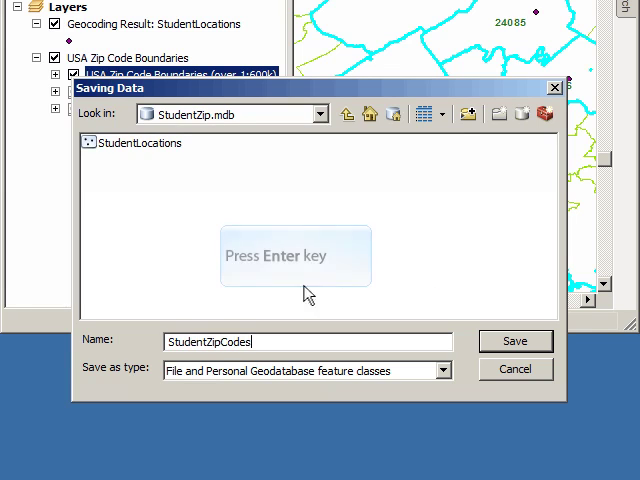
left_click(516, 340)
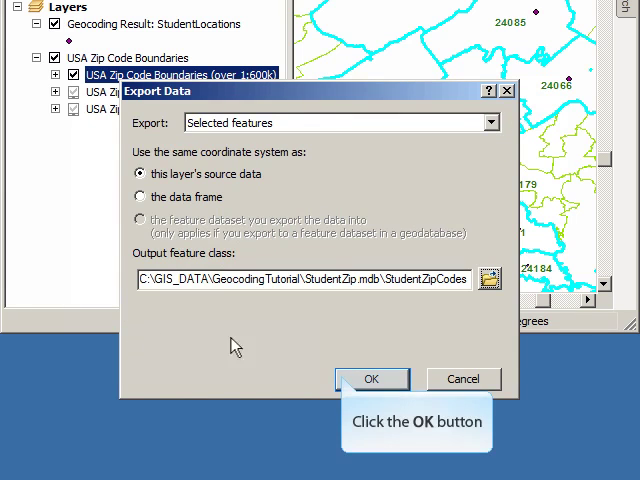
left_click(372, 380)
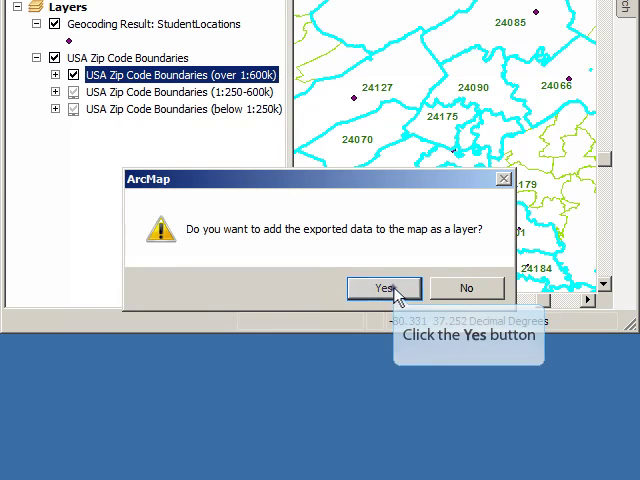
left_click(384, 288)
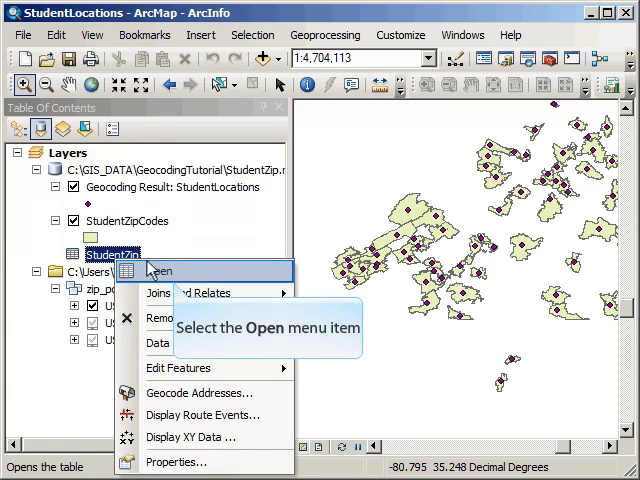
Summarize the ZIPCODE field into a ZipSummary count table added to the map.
left_click(156, 272)
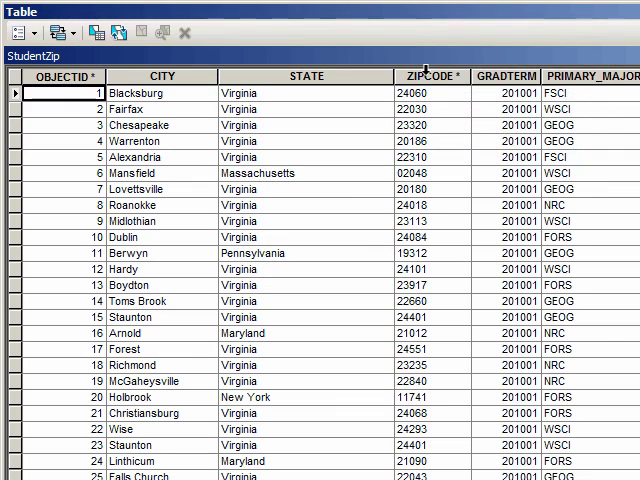
right_click(430, 76)
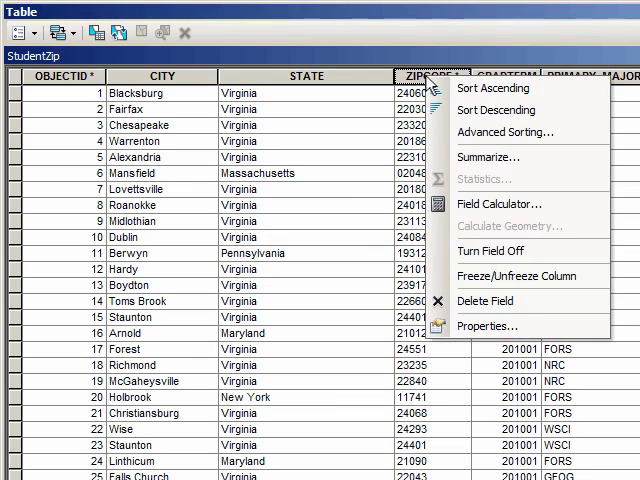
mouse_move(488, 156)
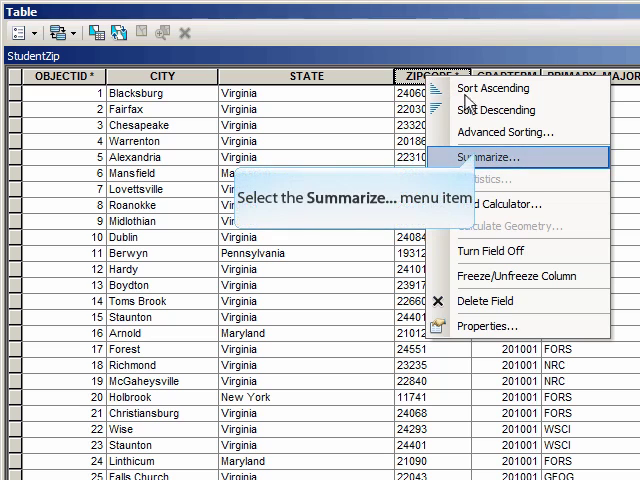
left_click(488, 156)
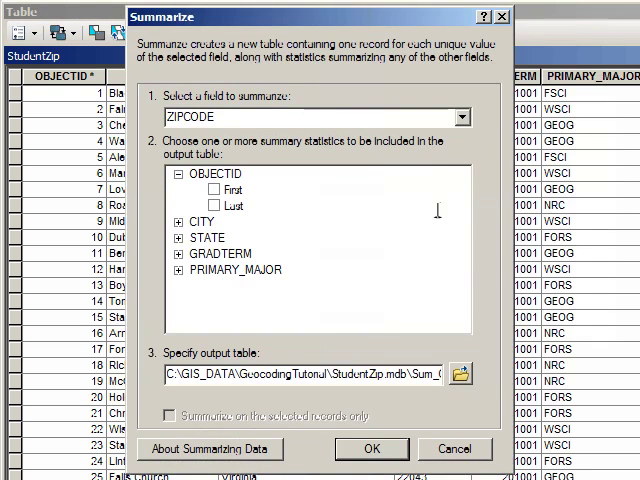
type("ZipS")
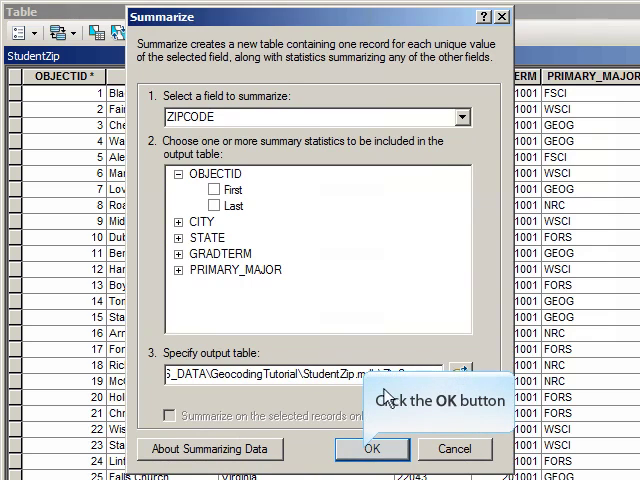
left_click(370, 448)
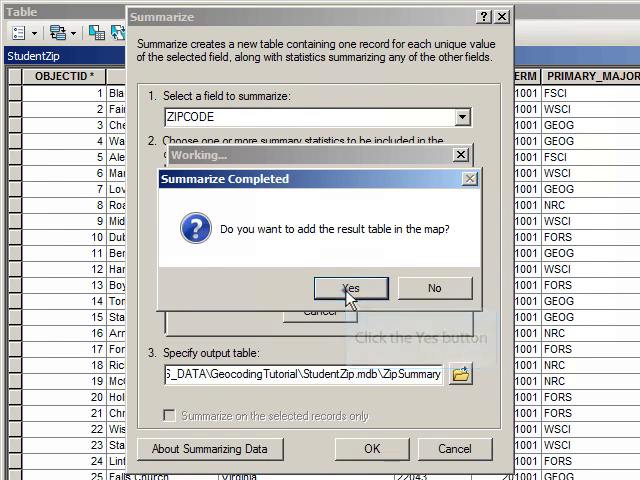
left_click(348, 288)
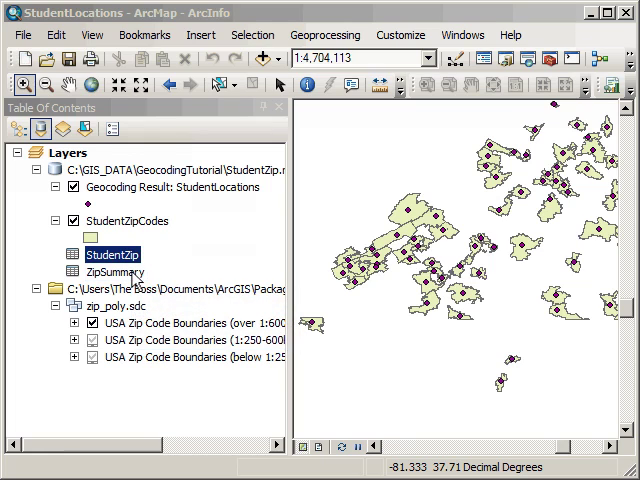
right_click(112, 272)
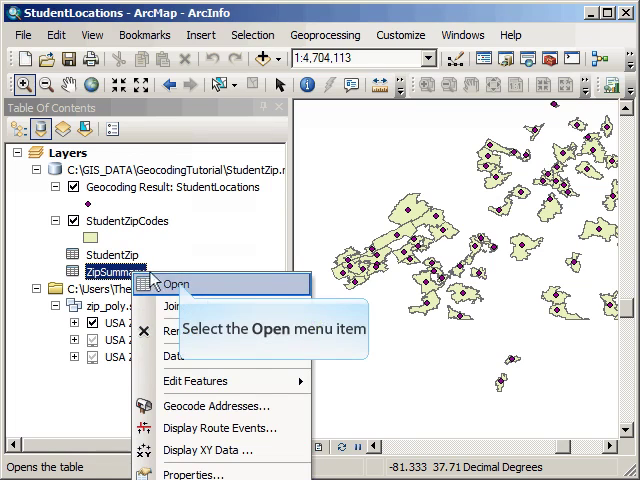
left_click(176, 284)
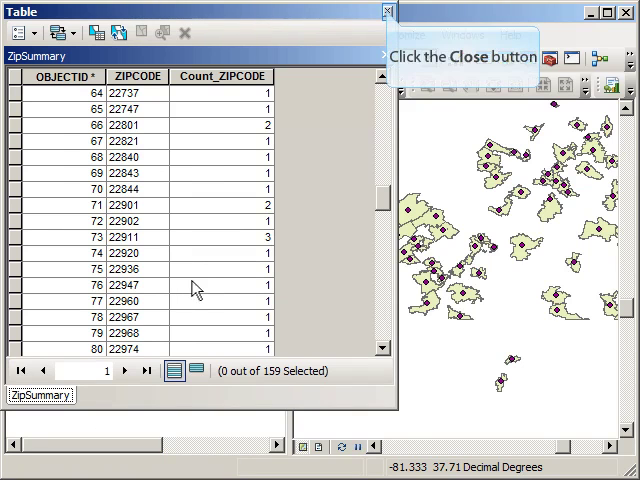
left_click(384, 12)
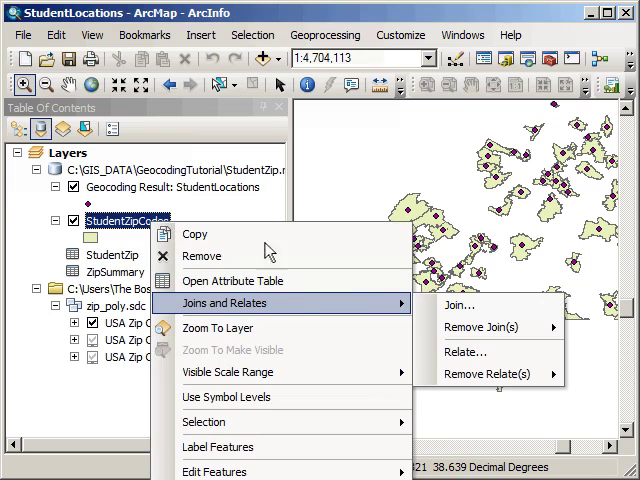
mouse_move(300, 302)
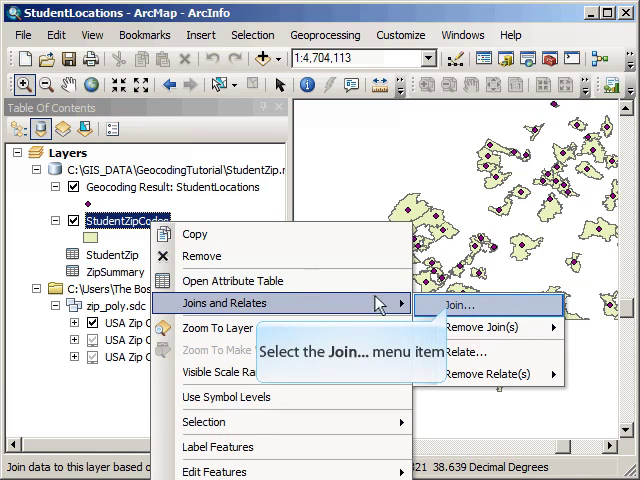
Join ZipSummary to StudentZipCodes on ZIP and index the join field.
left_click(450, 304)
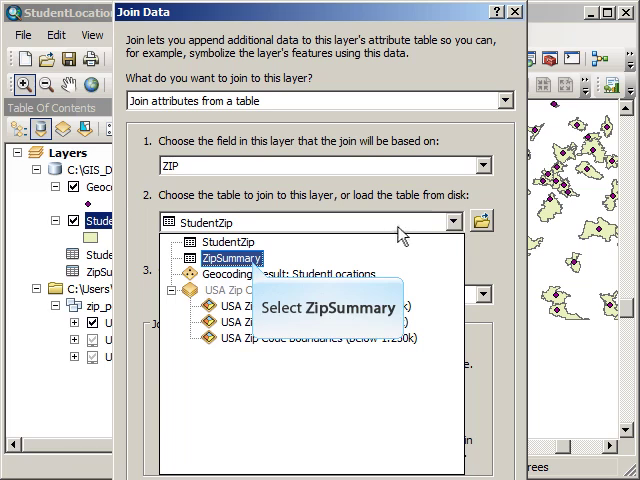
left_click(232, 258)
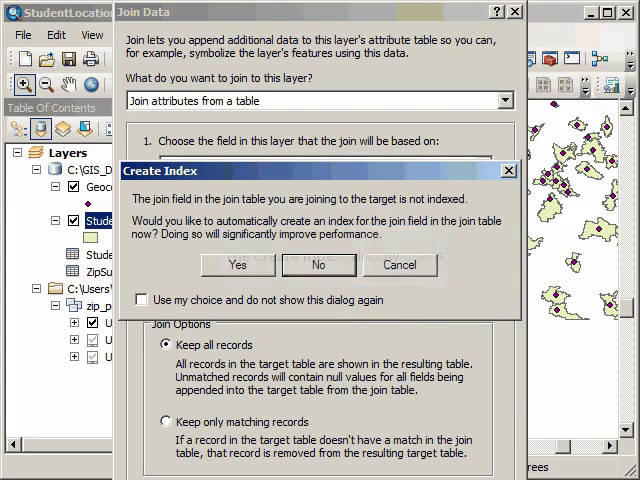
mouse_move(236, 264)
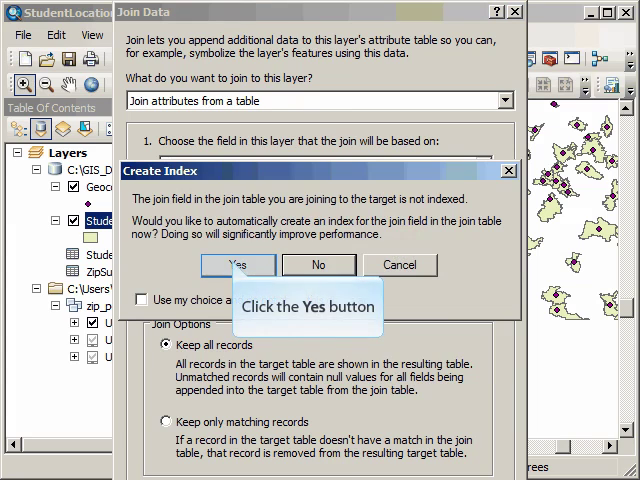
left_click(236, 264)
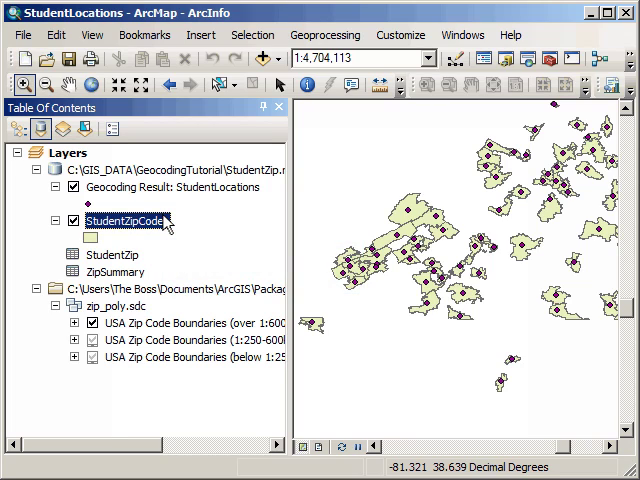
right_click(132, 220)
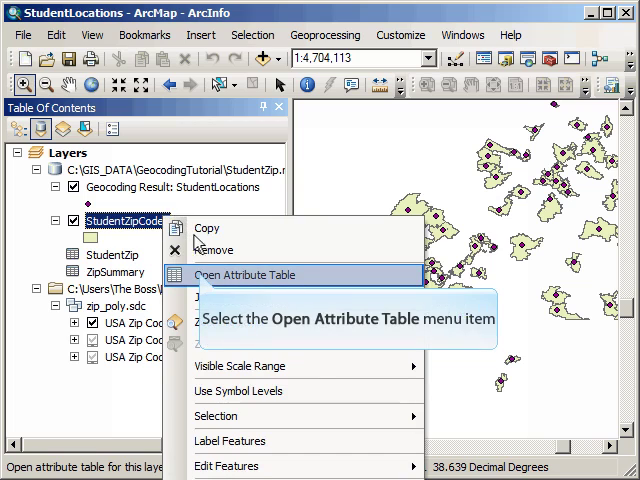
left_click(256, 276)
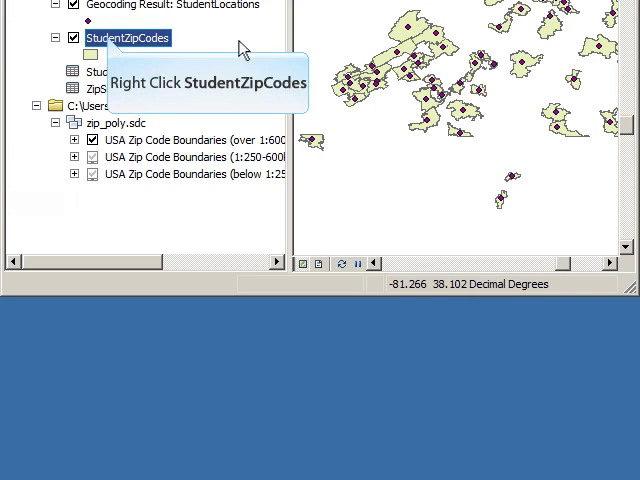
Symbolize StudentZipCodes with graduated colors on Count_ZIPCODE in 4 classes.
right_click(128, 36)
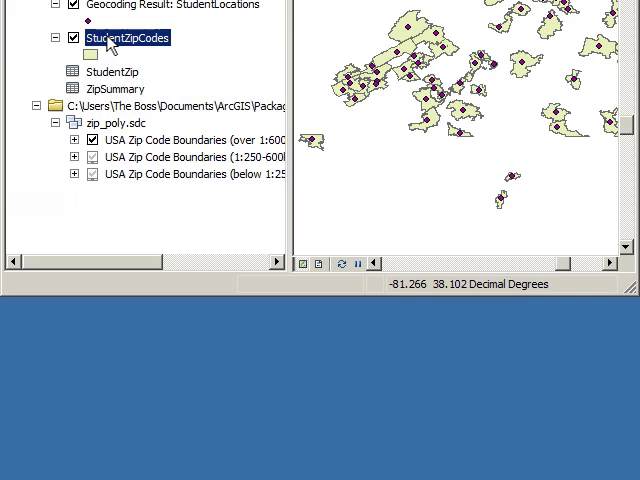
right_click(130, 36)
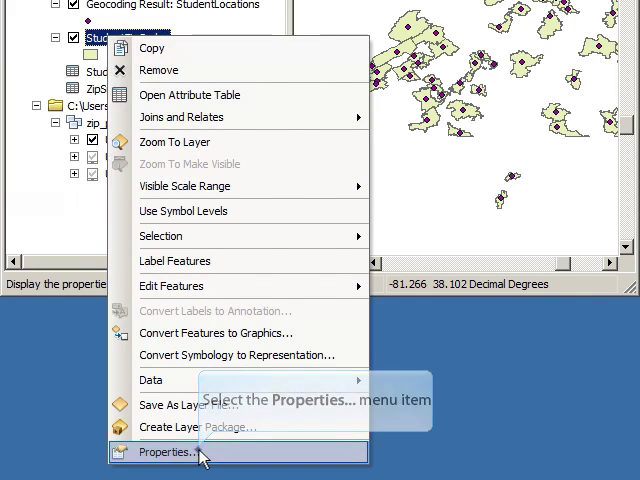
left_click(168, 452)
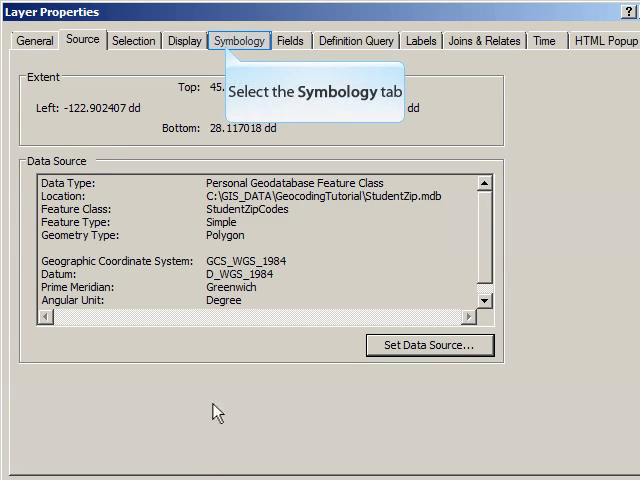
left_click(240, 40)
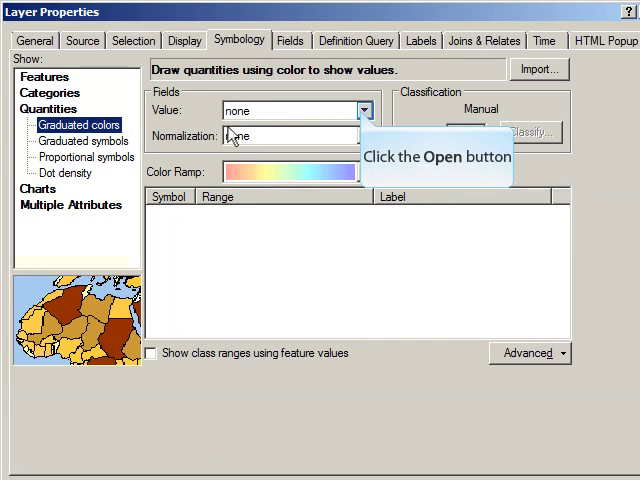
left_click(360, 110)
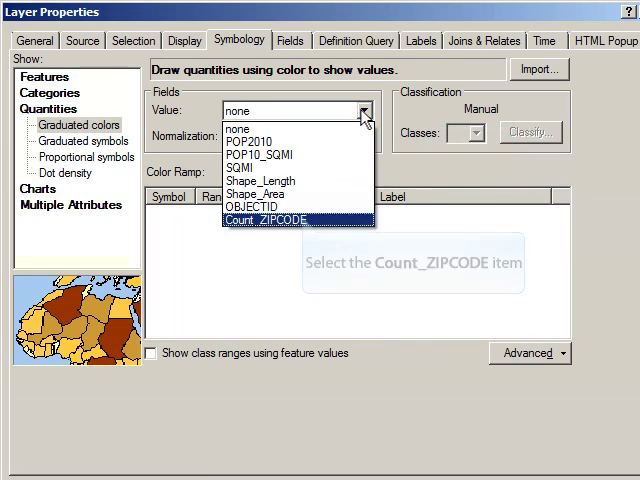
left_click(296, 220)
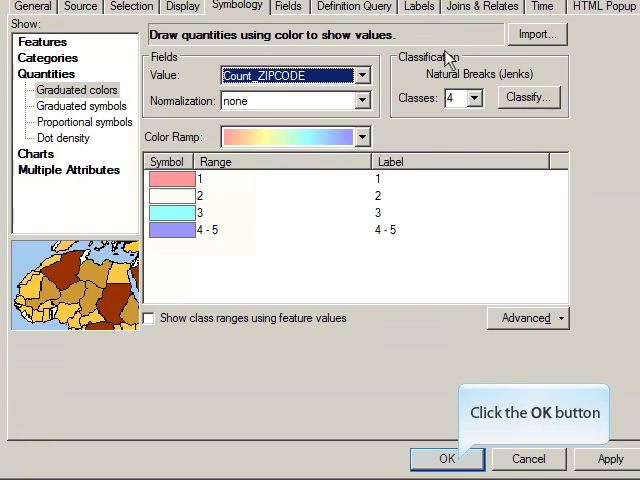
left_click(446, 460)
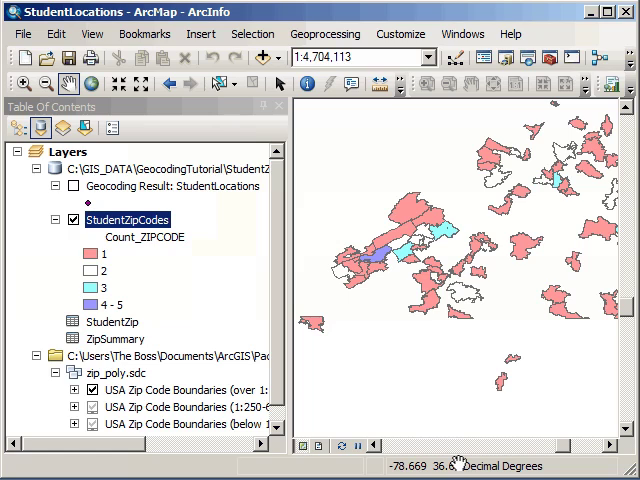
mouse_move(532, 332)
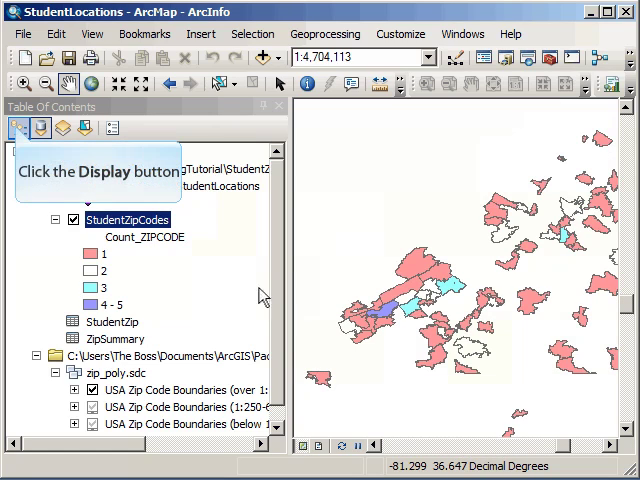
List layers by drawing order and turn on USA Zip Code Boundaries for reference.
left_click(18, 128)
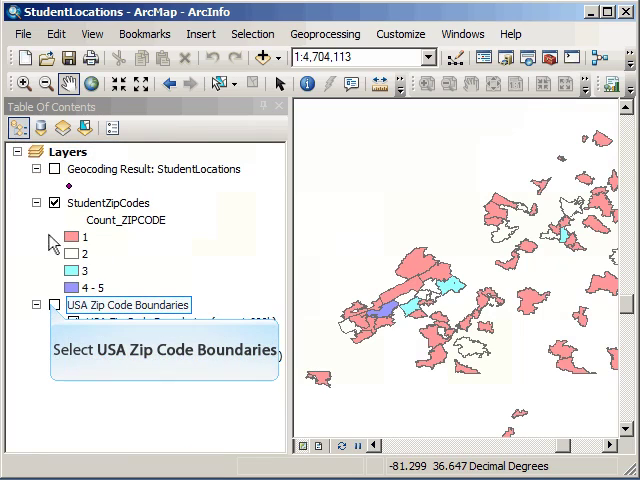
left_click(54, 304)
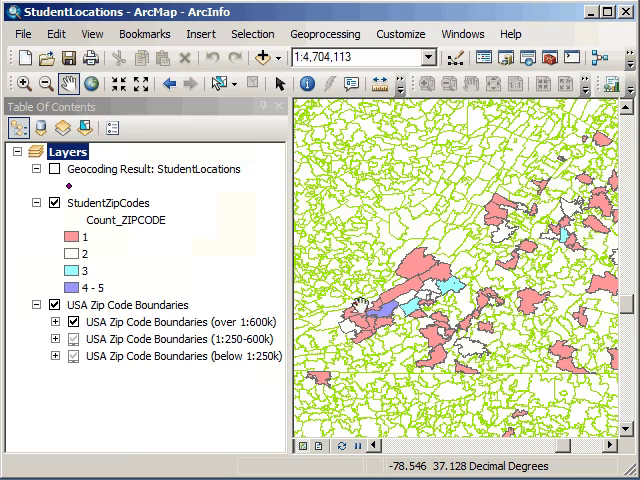